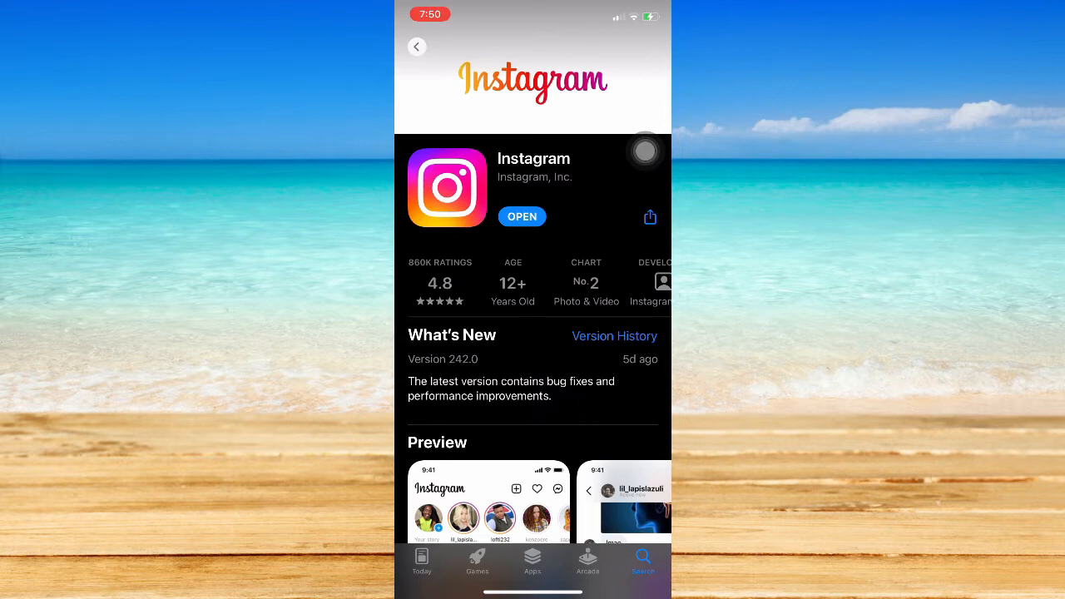
- Launch Instagram from its App Store page, landing on the story camera
left_click(523, 216)
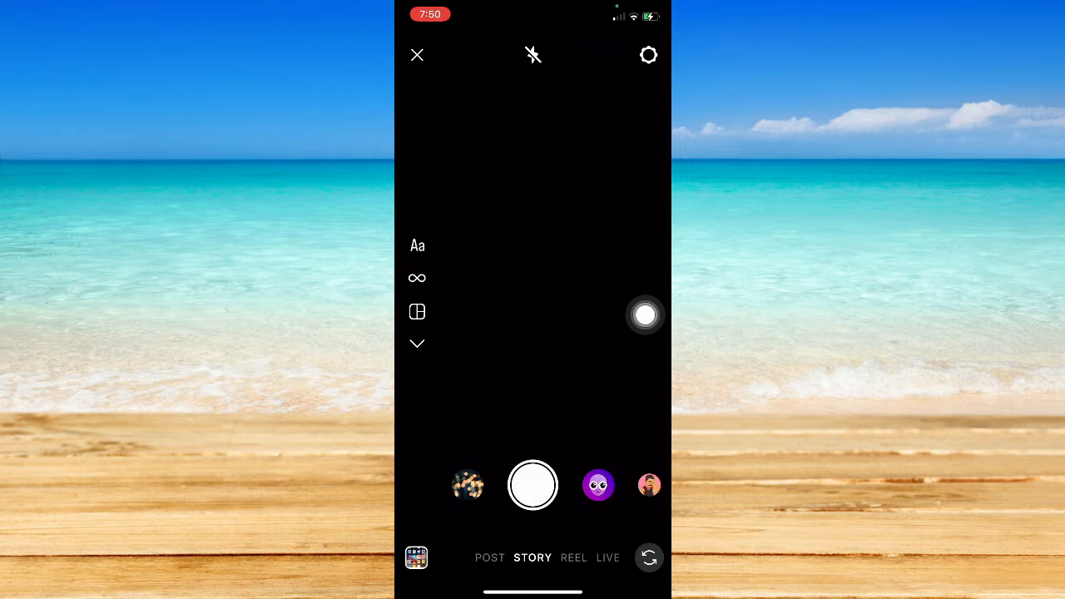
- Choose Create (Aa) mode to get a blank black story canvas
left_click(533, 486)
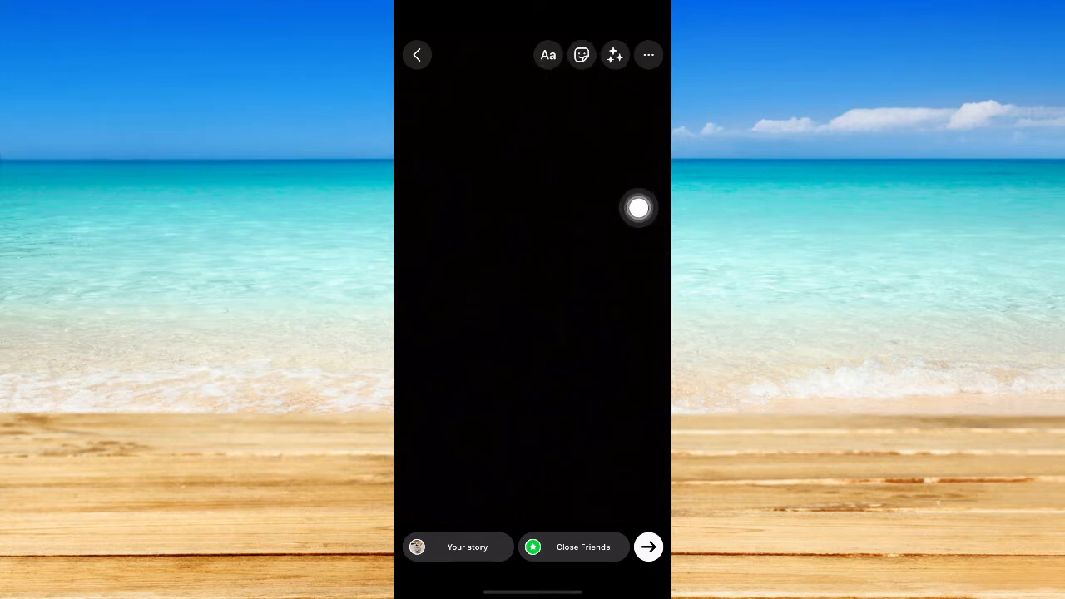
- Reveal the story sticker tray with poll, quiz, hashtag and countdown stickers
left_click(583, 55)
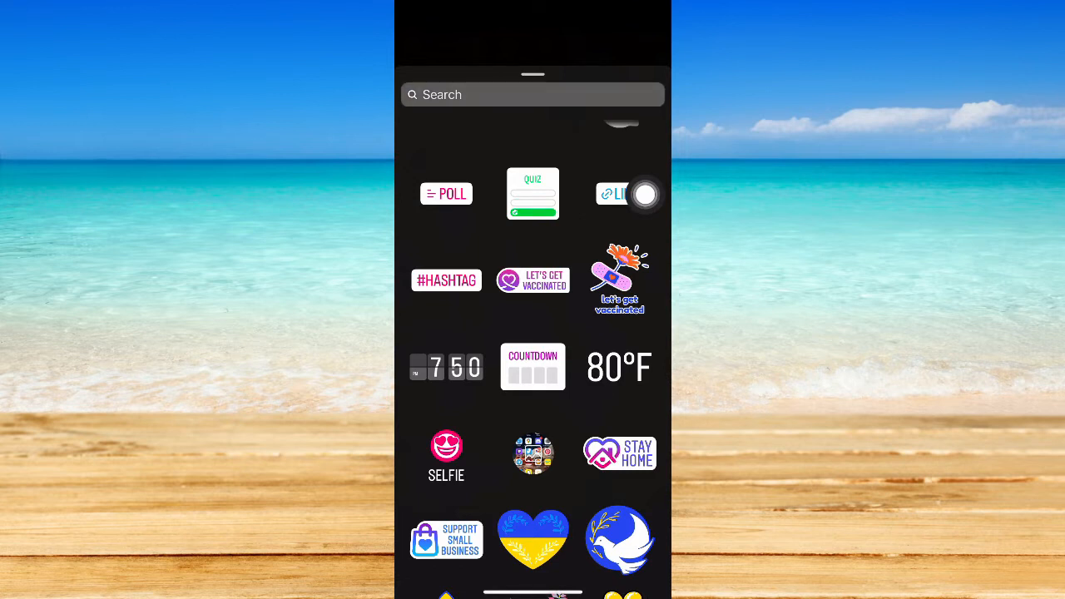
- Search stickers for 'temp', place the 80°F sticker and switch it to sun-and-cloud style
type("tempera")
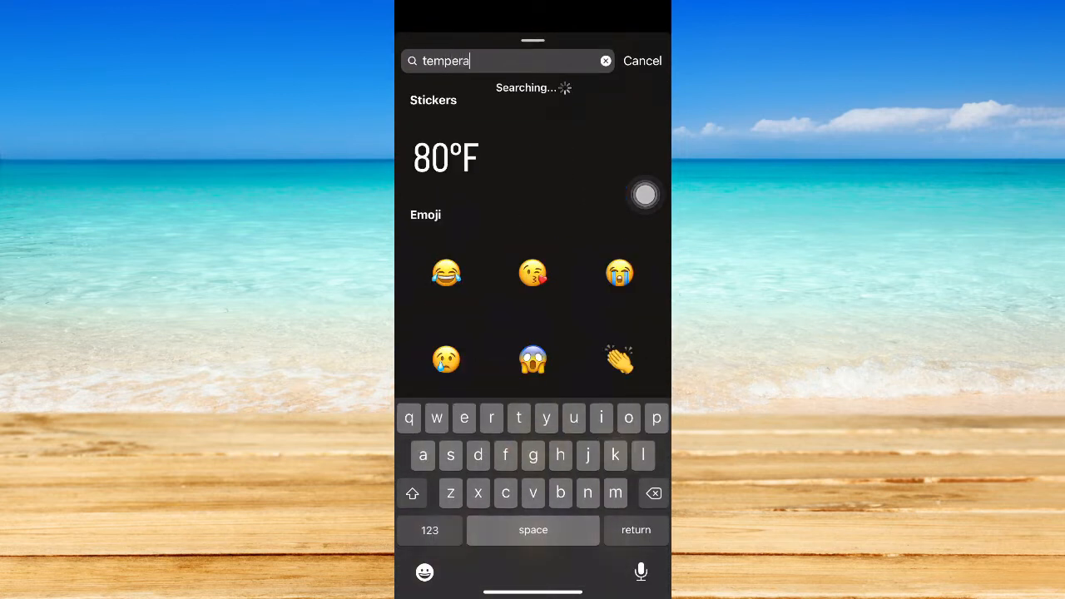
key("Backspace")
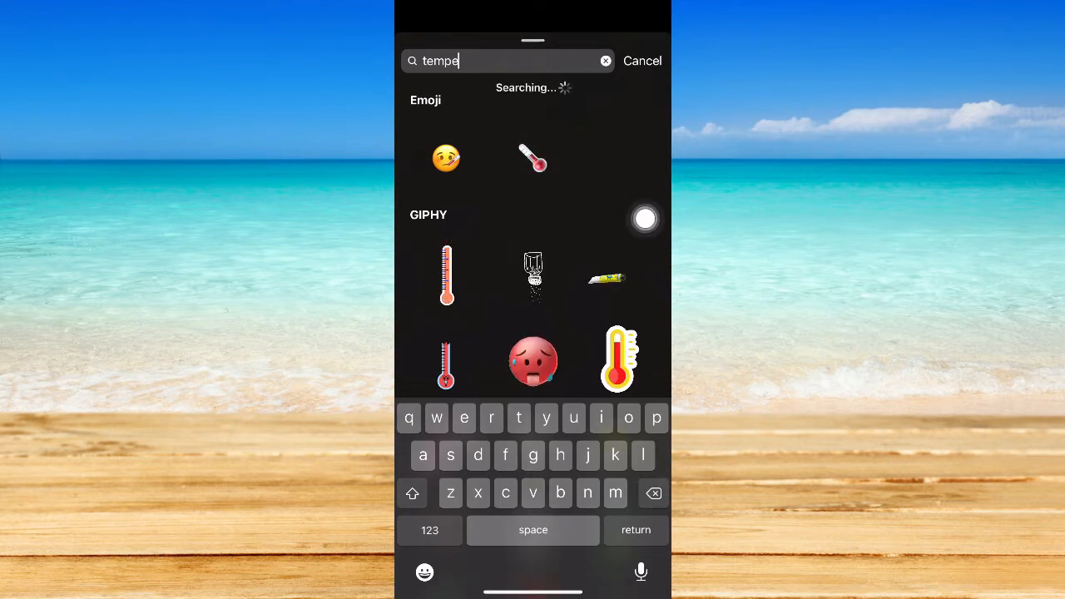
key("backspace")
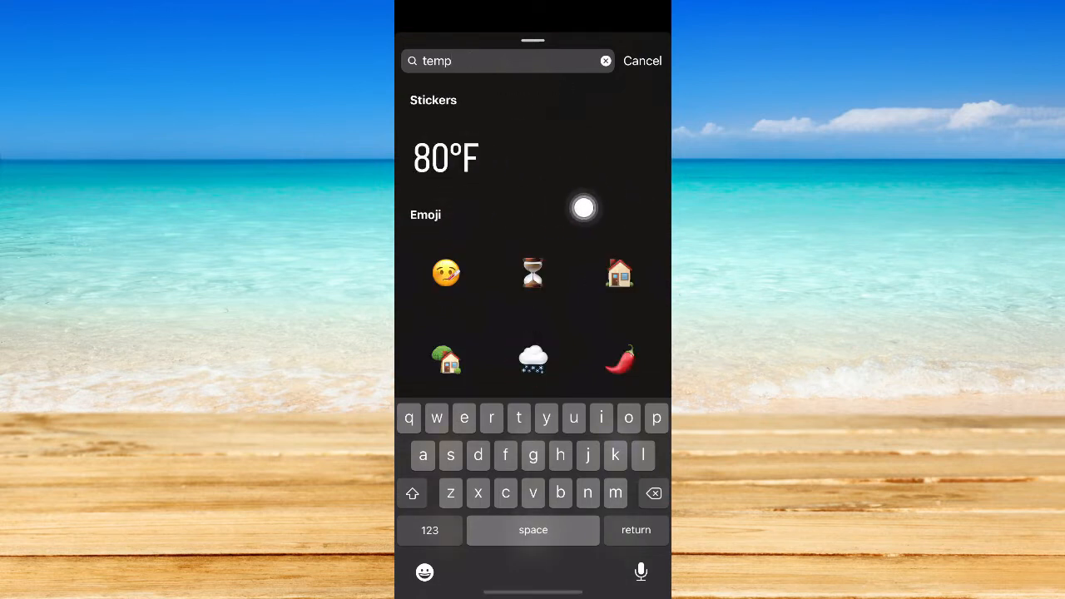
left_click(446, 158)
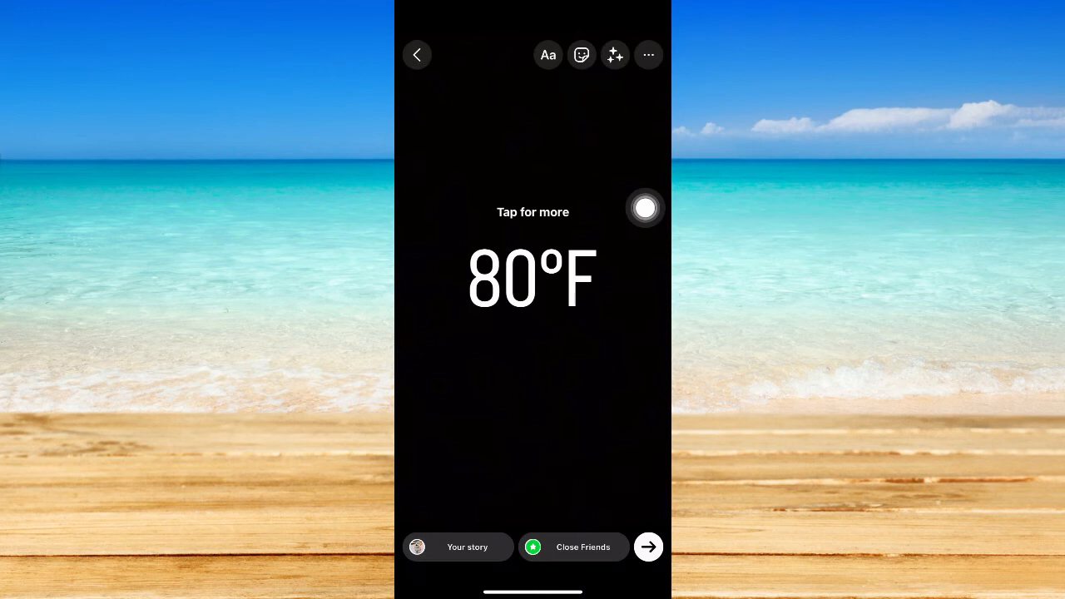
left_click(533, 274)
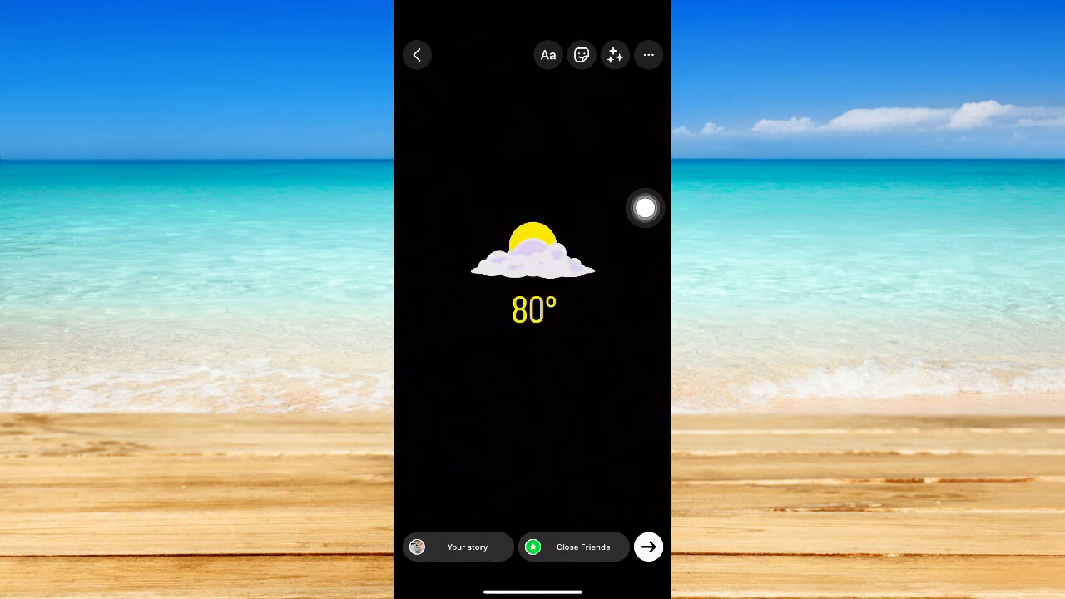